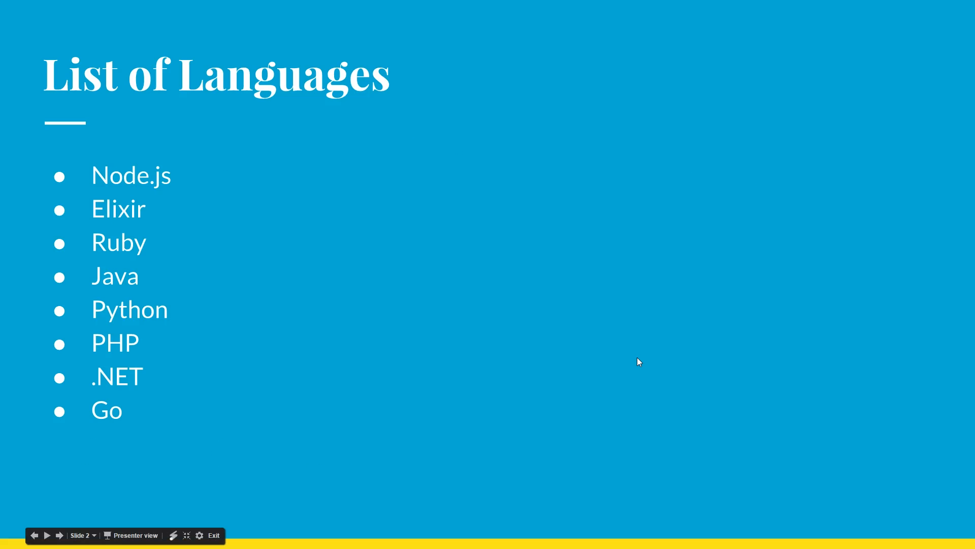
mouse_move(639, 361)
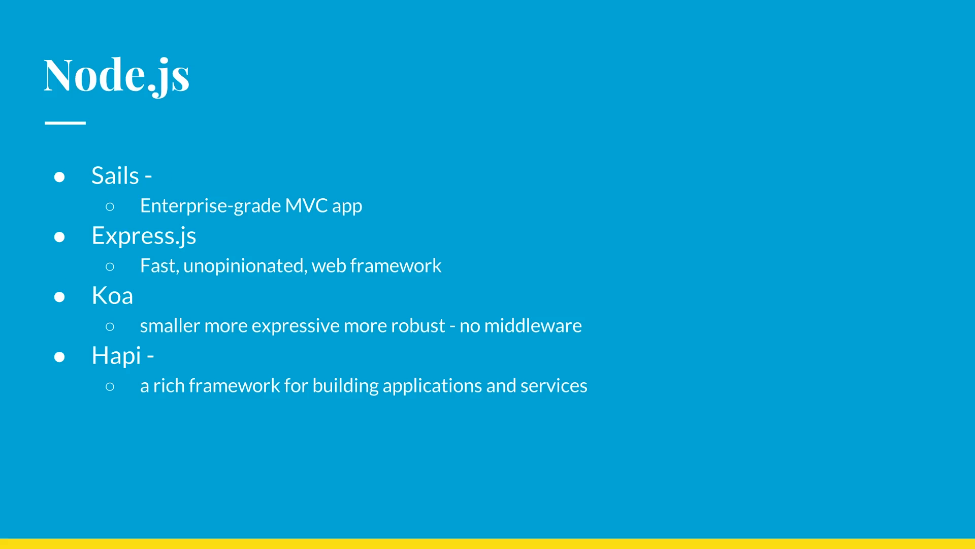
key("Right")
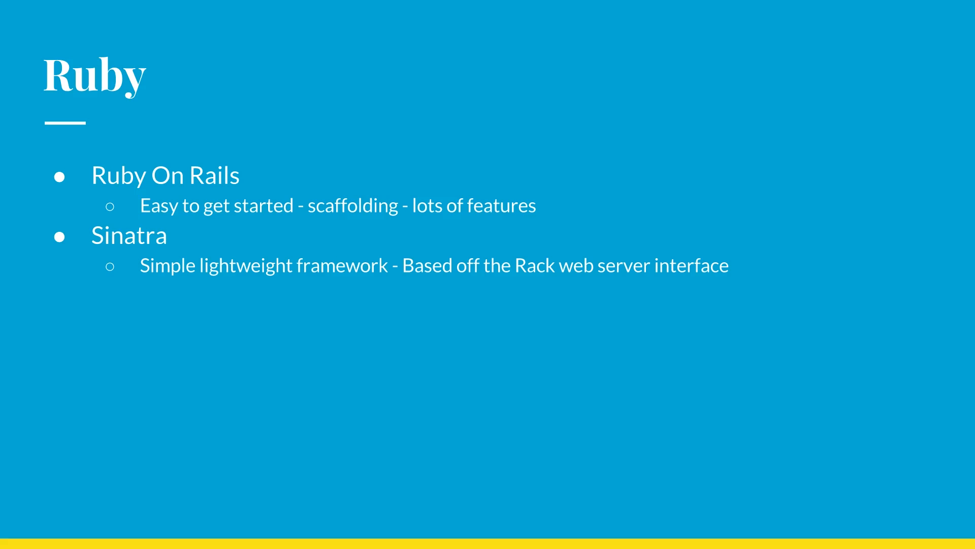
Advance from the Ruby slide to the Java slide covering Spring, Play, Vaadin, Grails and JSF
key("Right")
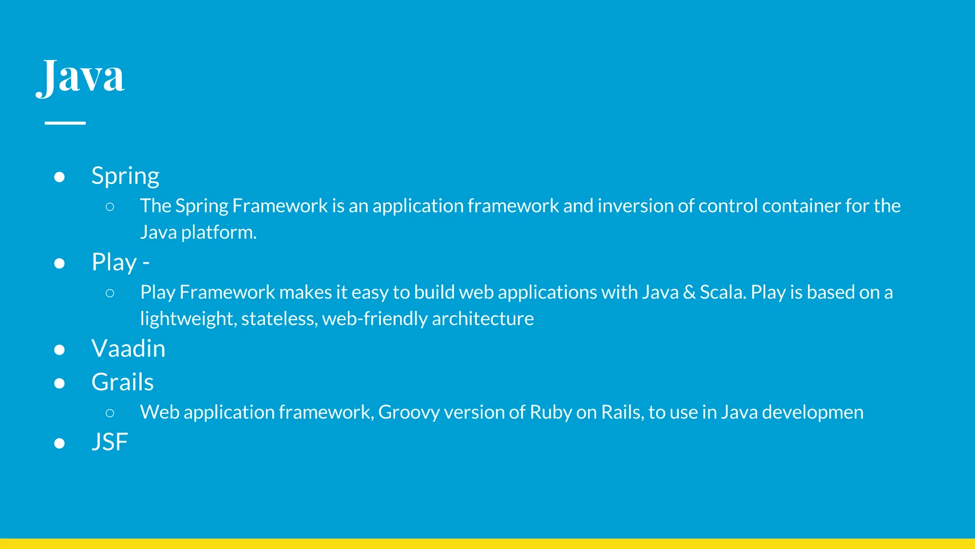
key("Right")
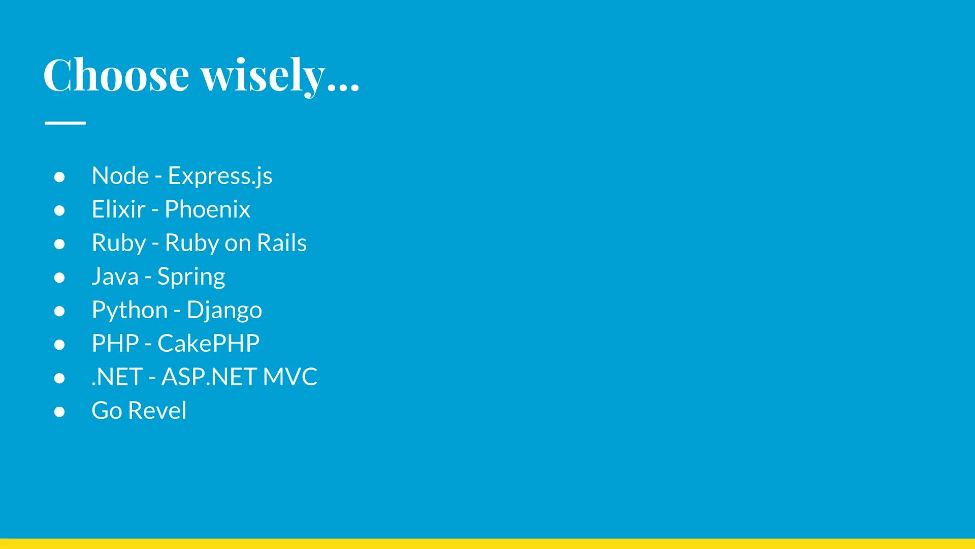
key("Right")
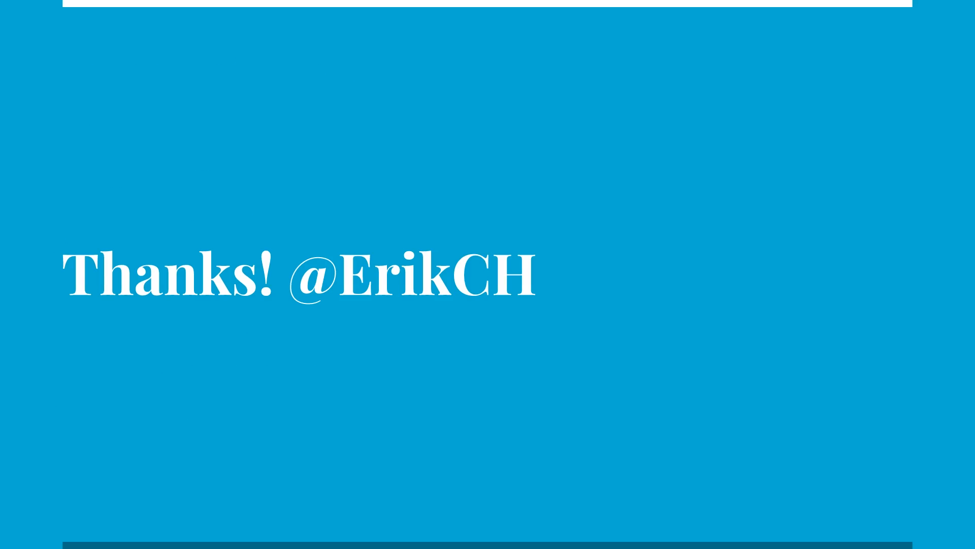
mouse_move(124, 535)
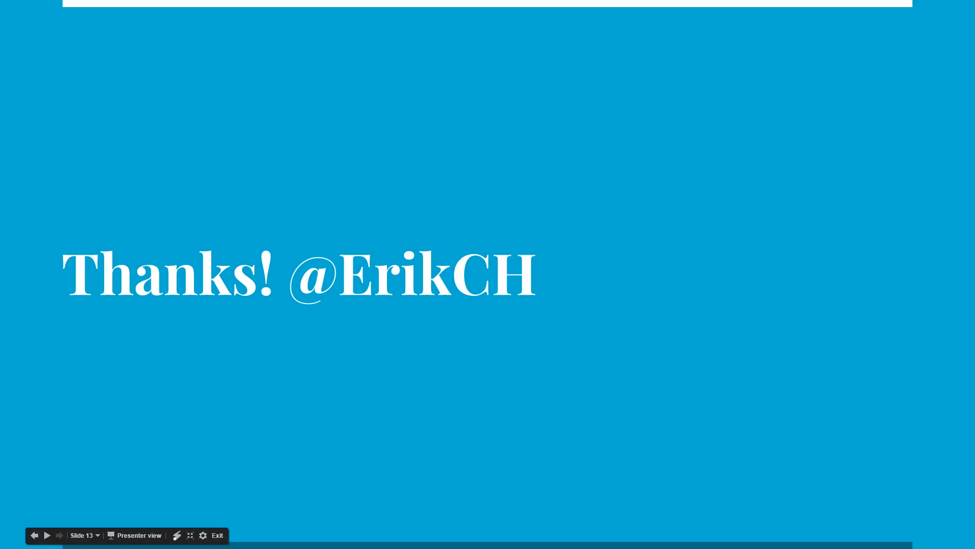